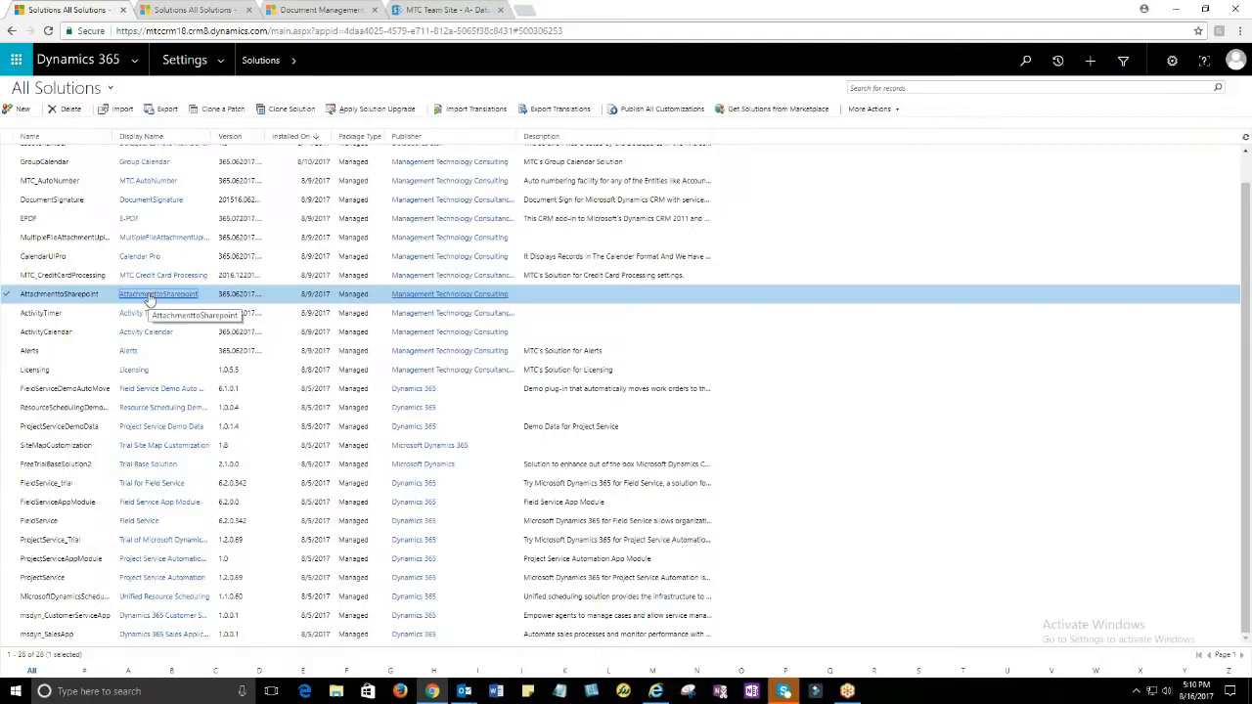
pyautogui.moveTo(208, 91)
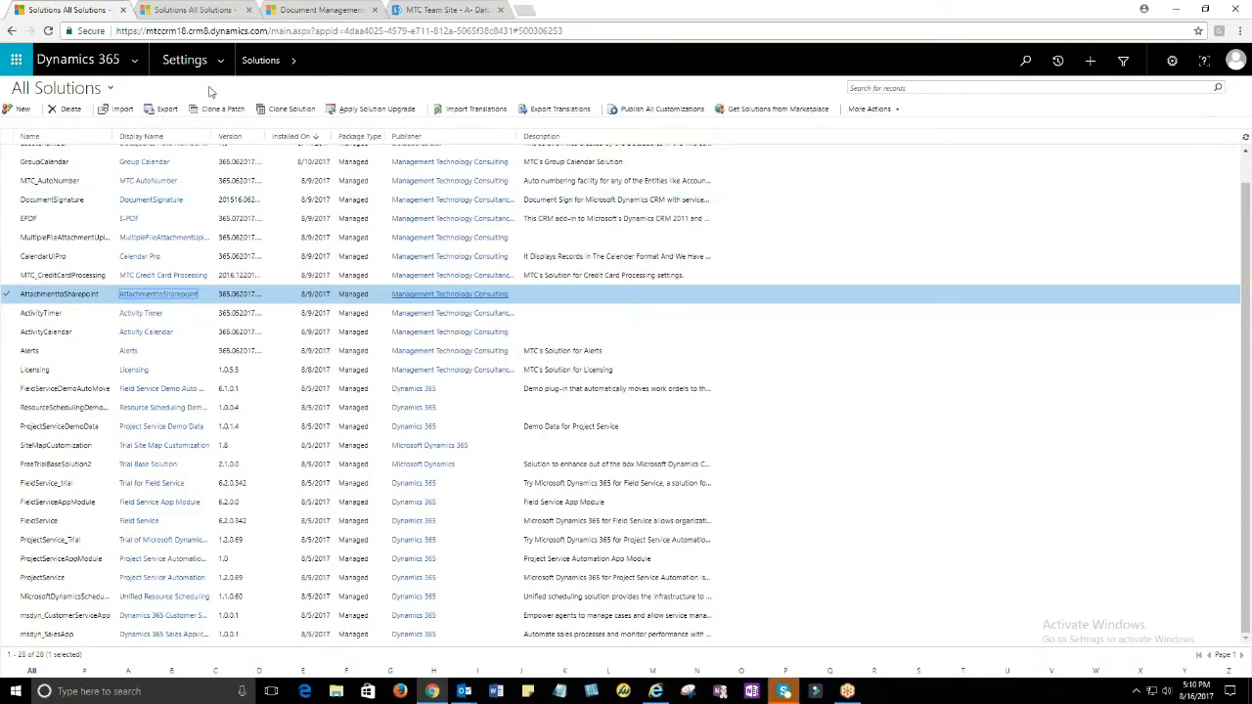
# Go to Settings > System > Document Management
pyautogui.click(184, 60)
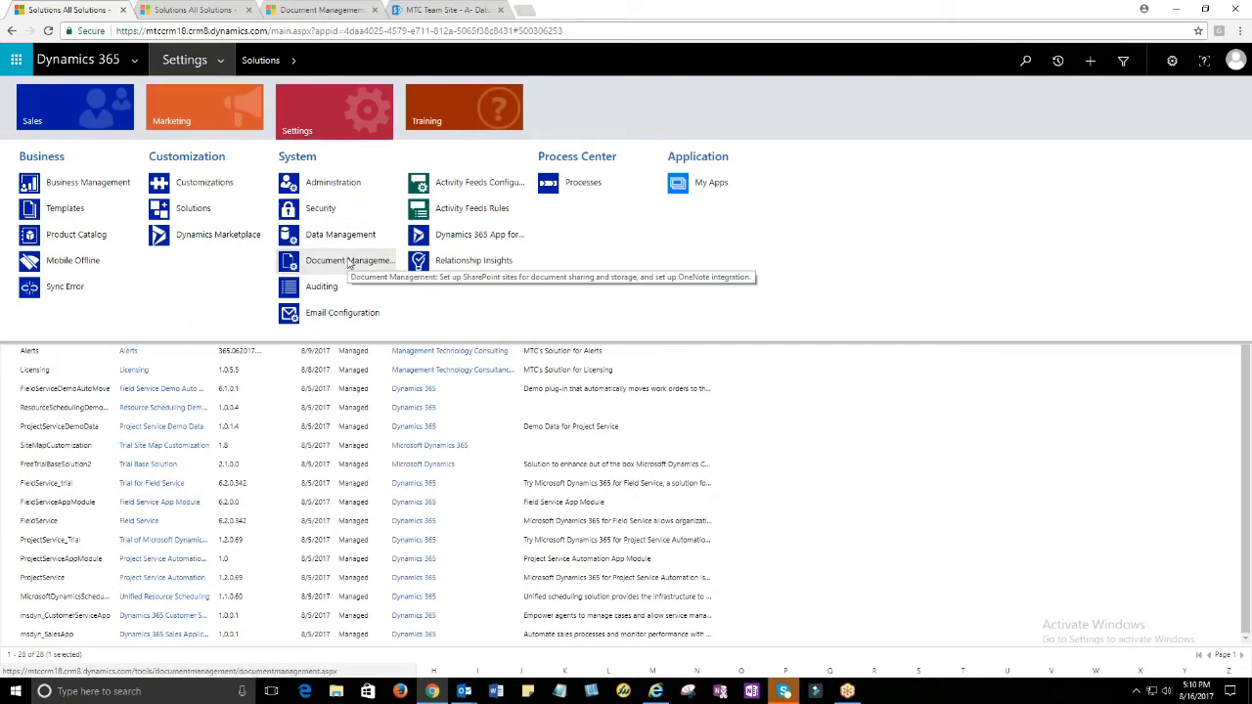
pyautogui.click(347, 261)
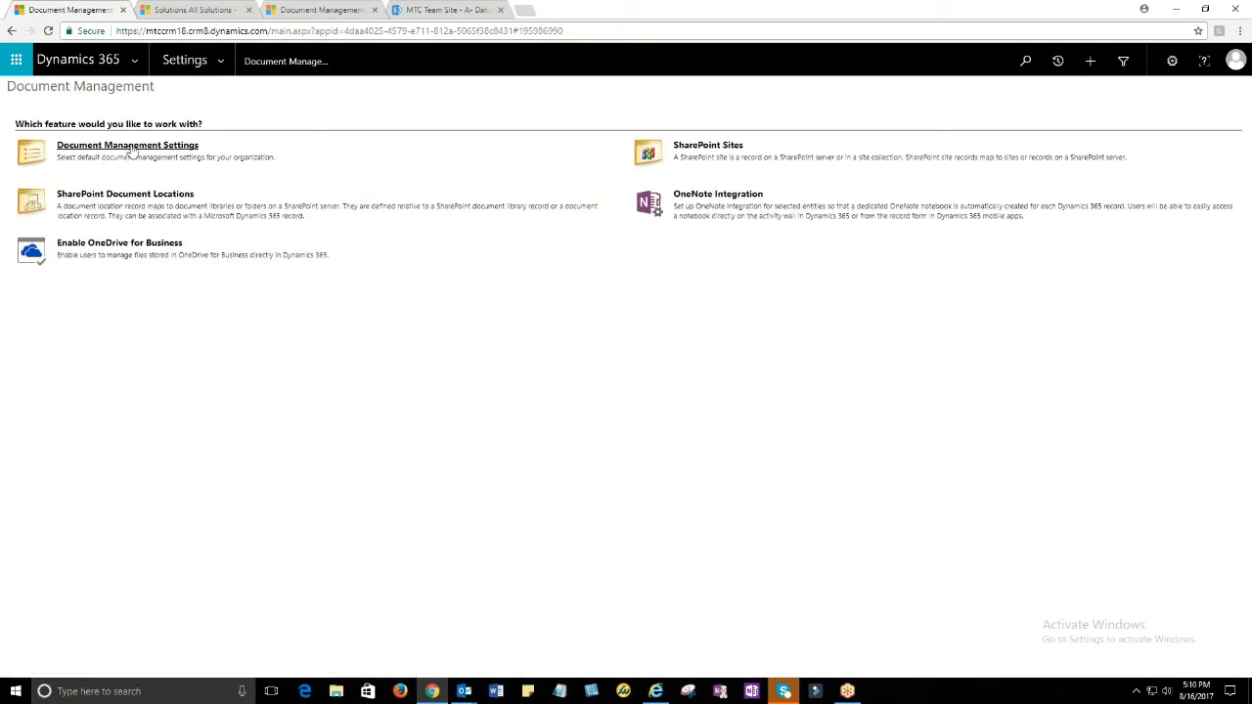
# Run the Document Management Settings wizard with the SharePoint site and Account-based folders
pyautogui.click(127, 145)
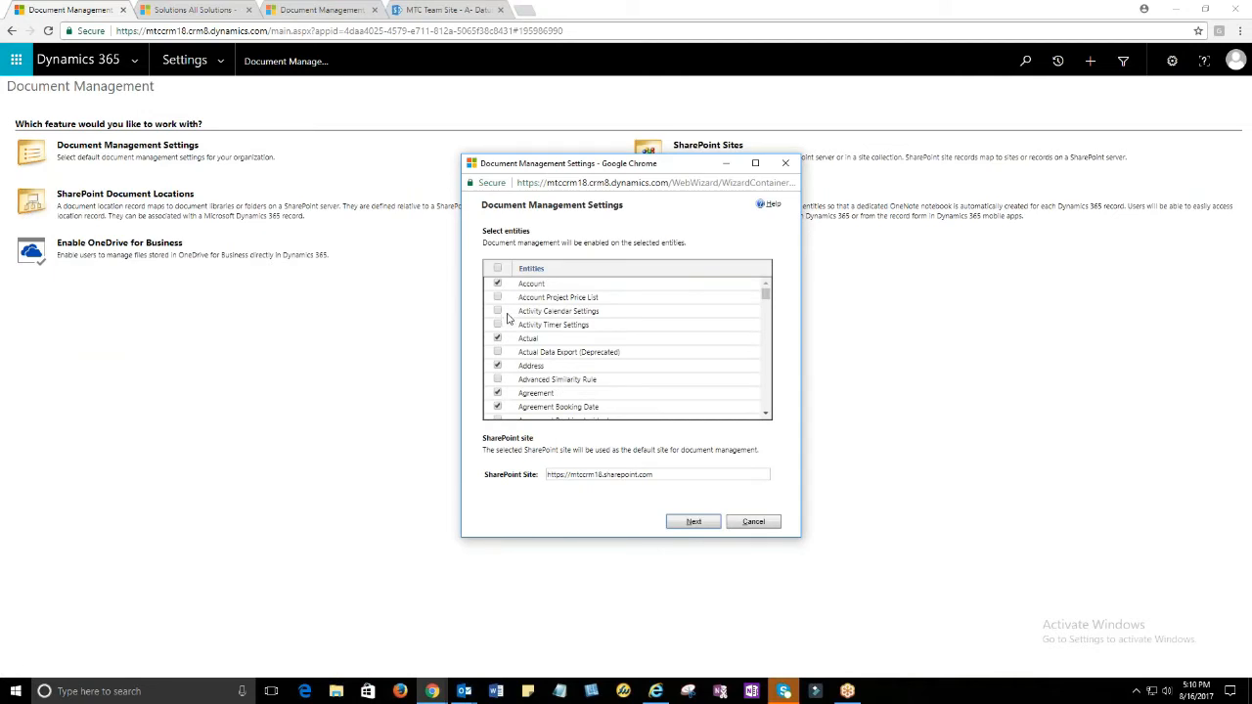
pyautogui.scroll(-3)
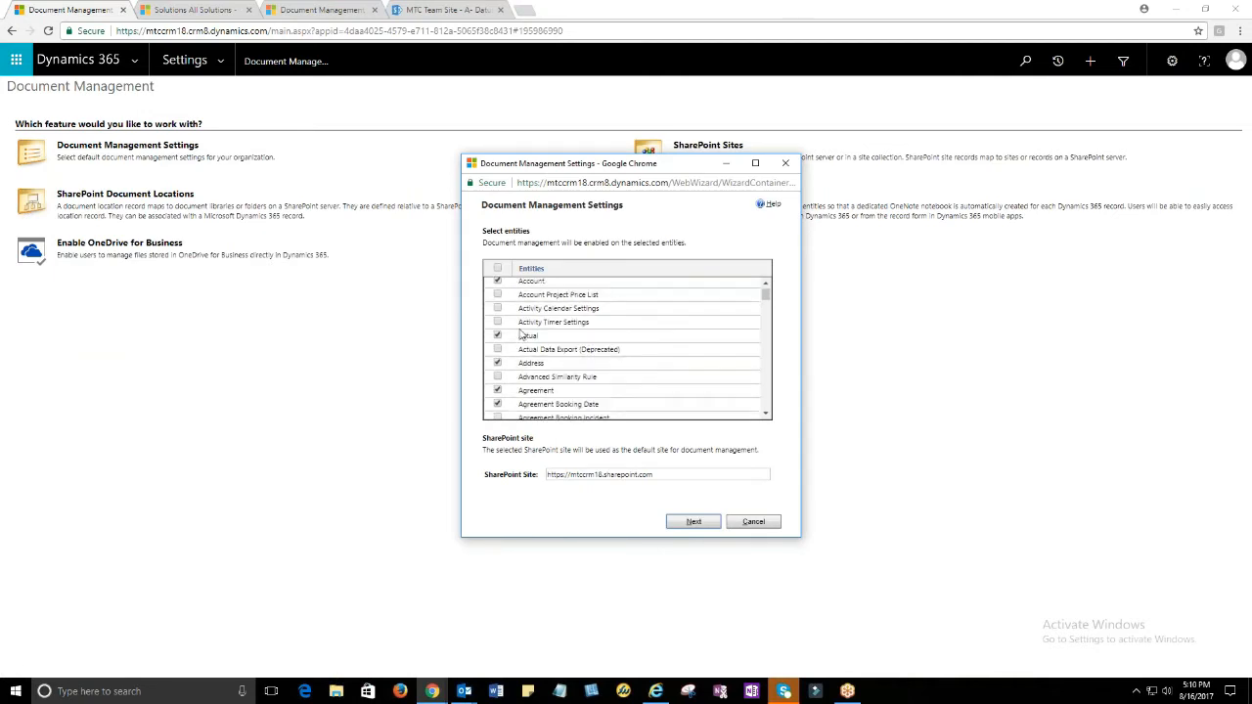
pyautogui.scroll(-3)
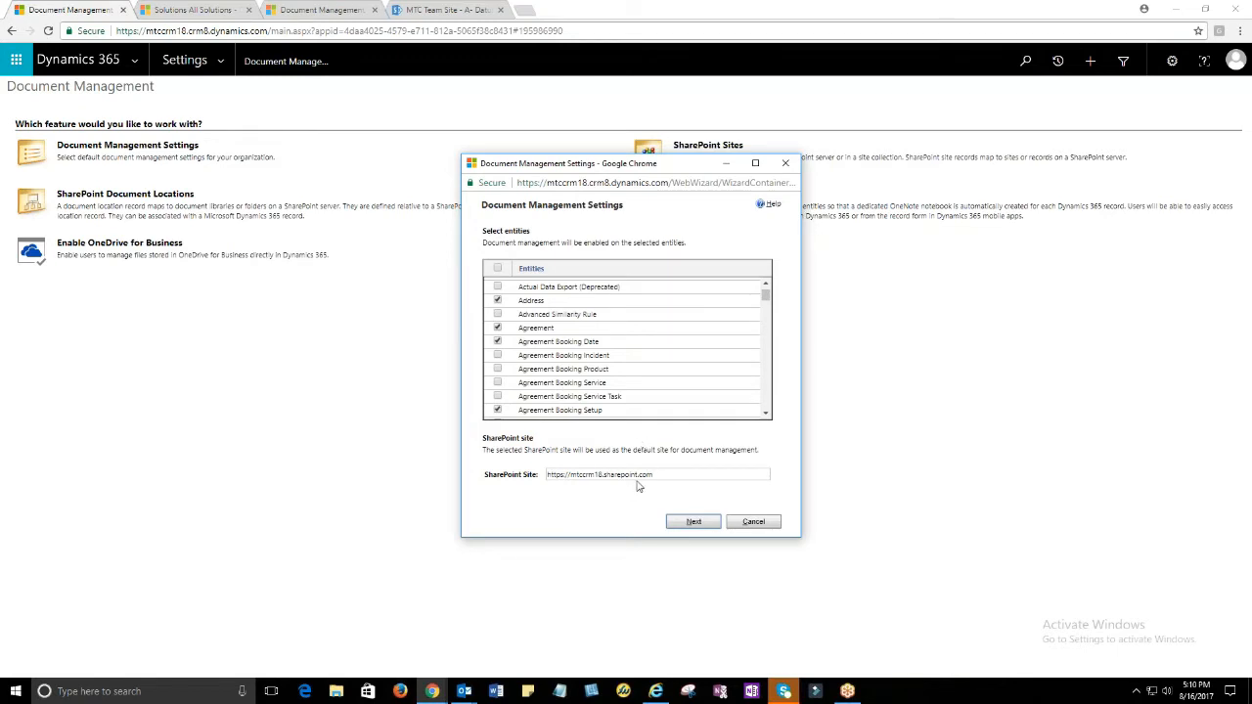
pyautogui.click(659, 479)
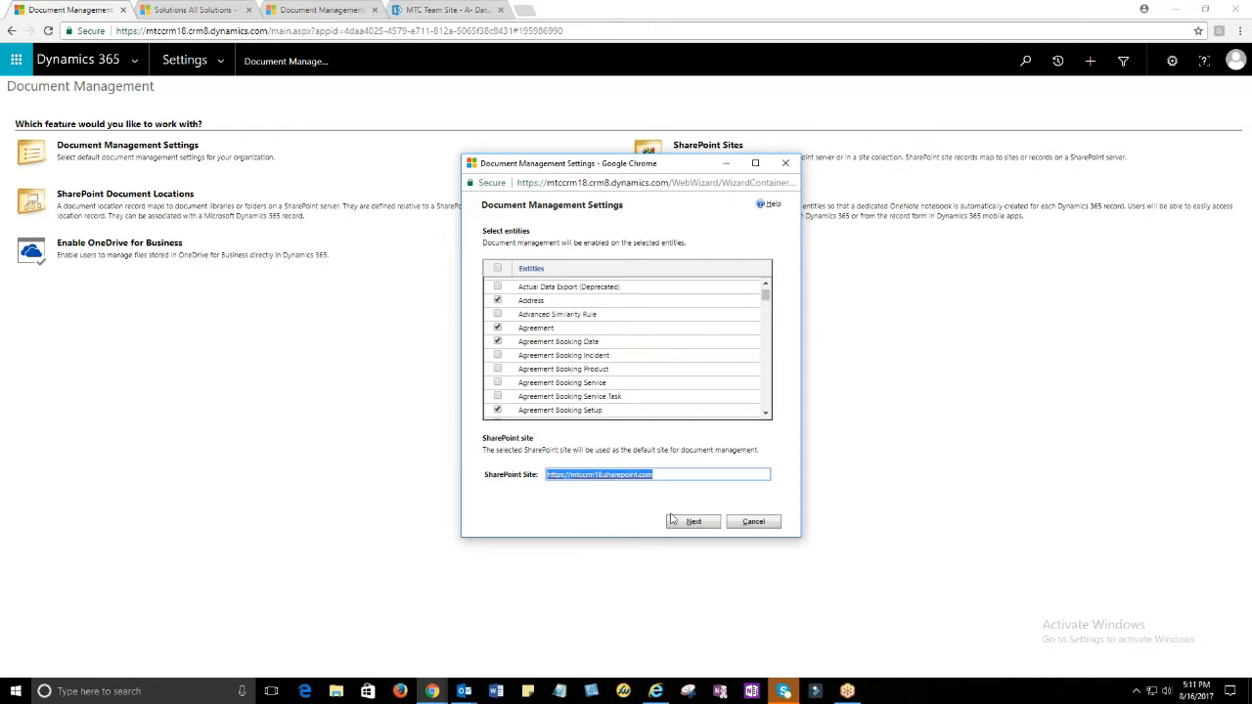
pyautogui.click(693, 520)
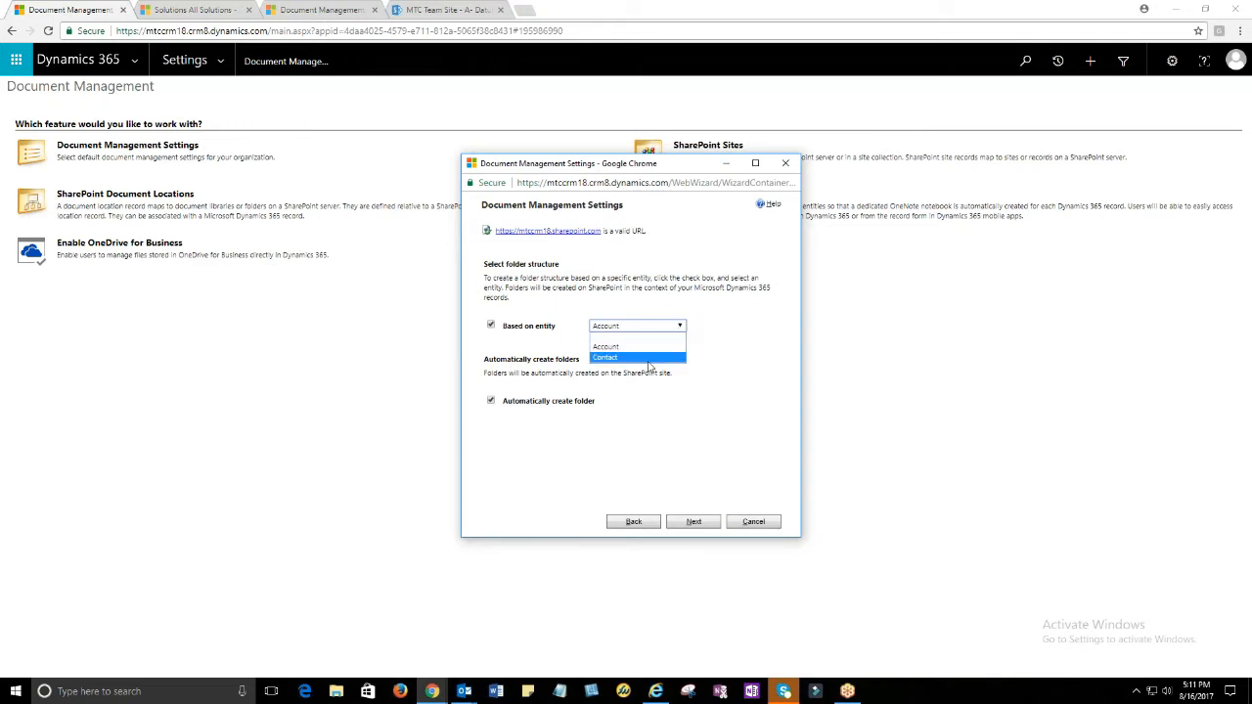
pyautogui.click(637, 347)
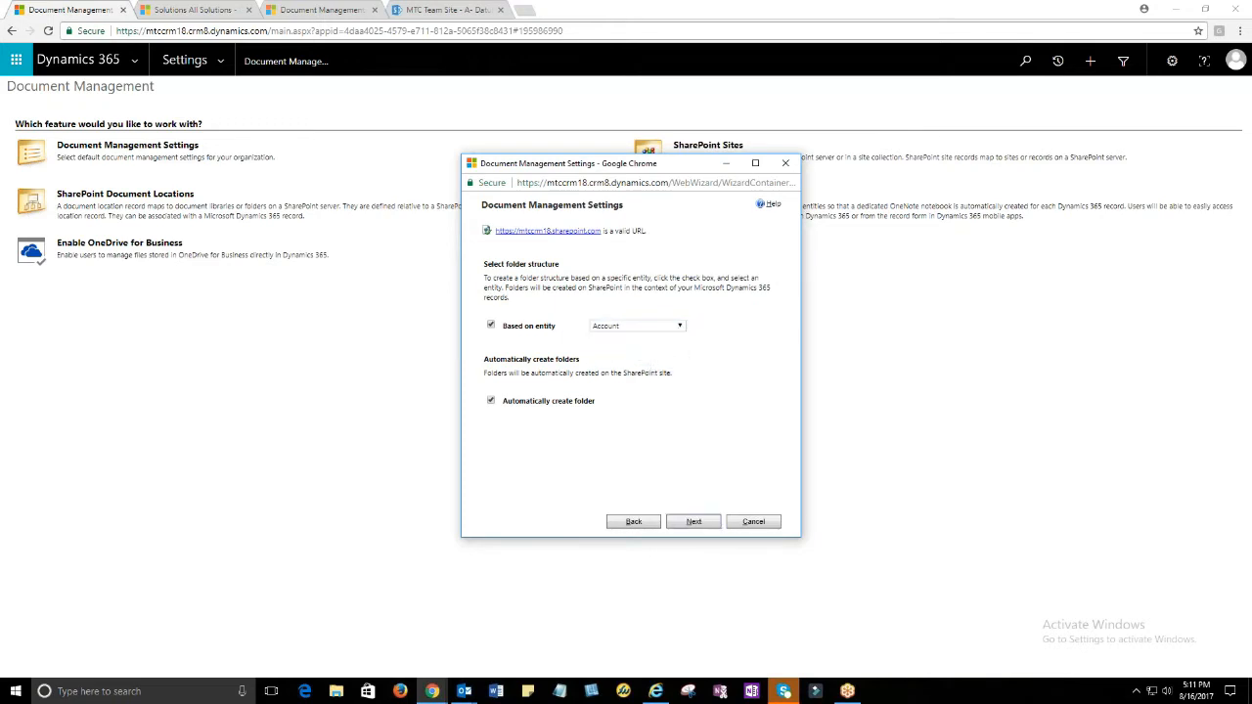
pyautogui.click(693, 521)
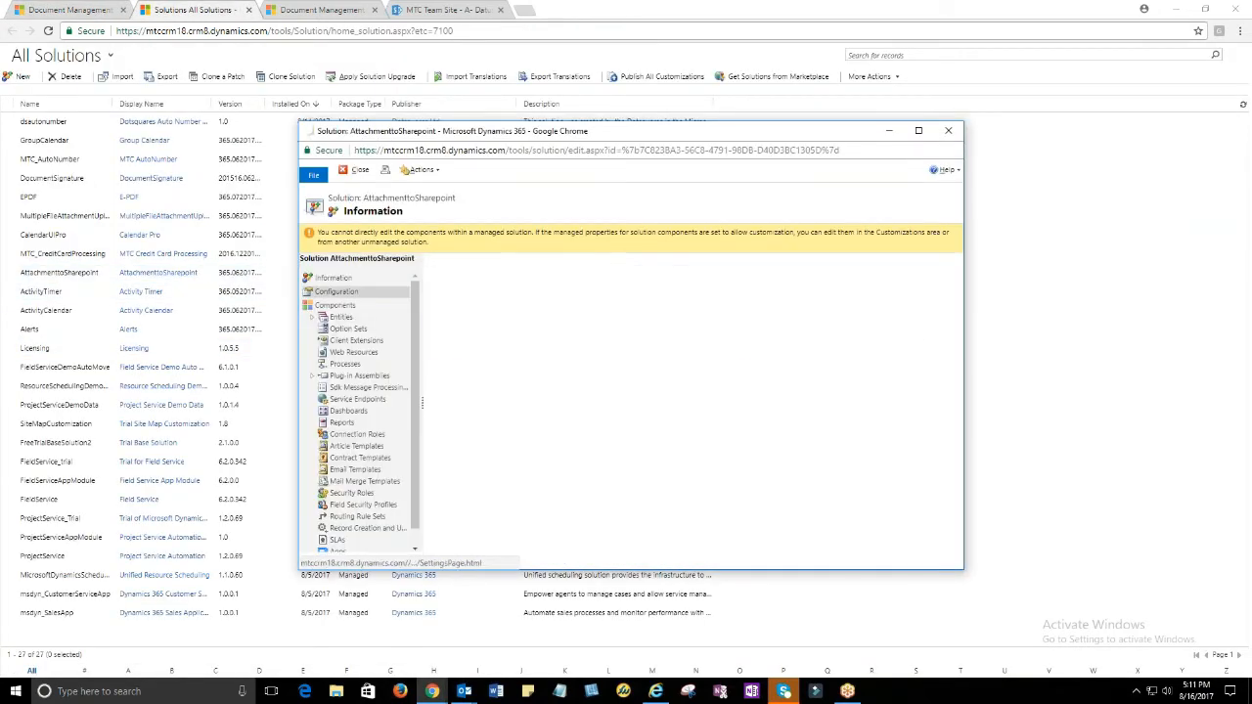
# Save the AttachmenttoSharepoint SharePoint settings, then bring up the Active Accounts list
pyautogui.click(336, 292)
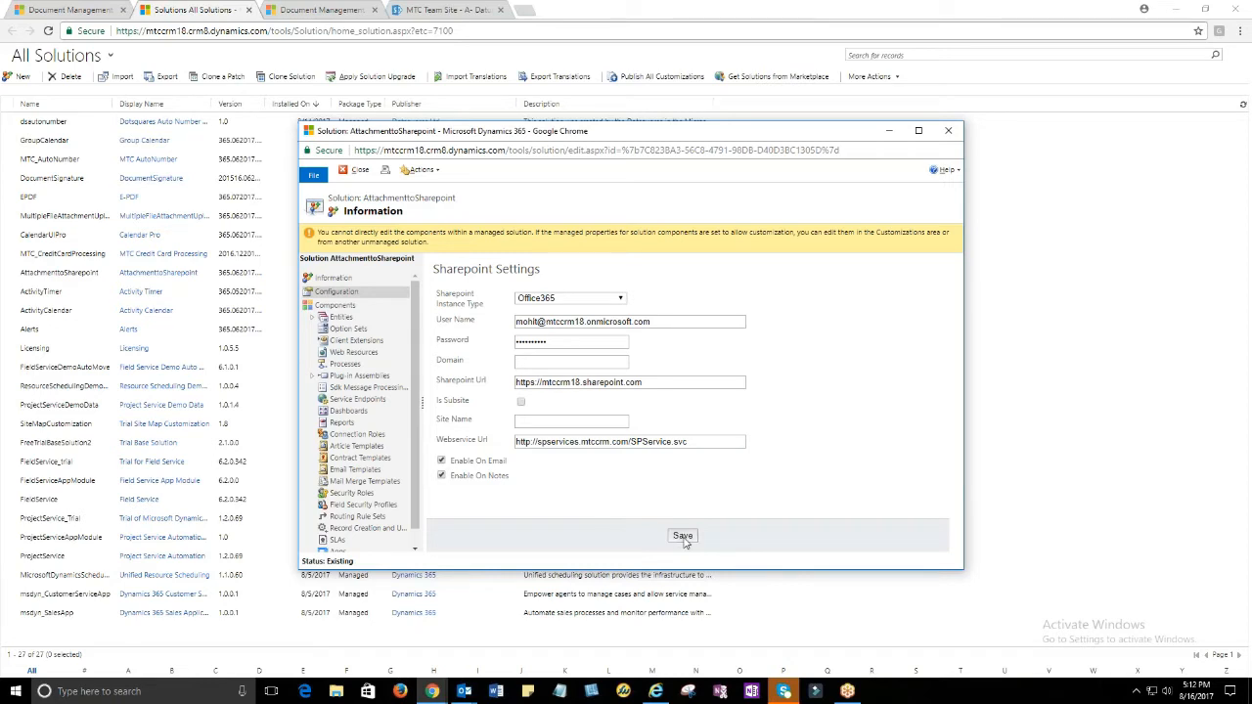
pyautogui.click(682, 535)
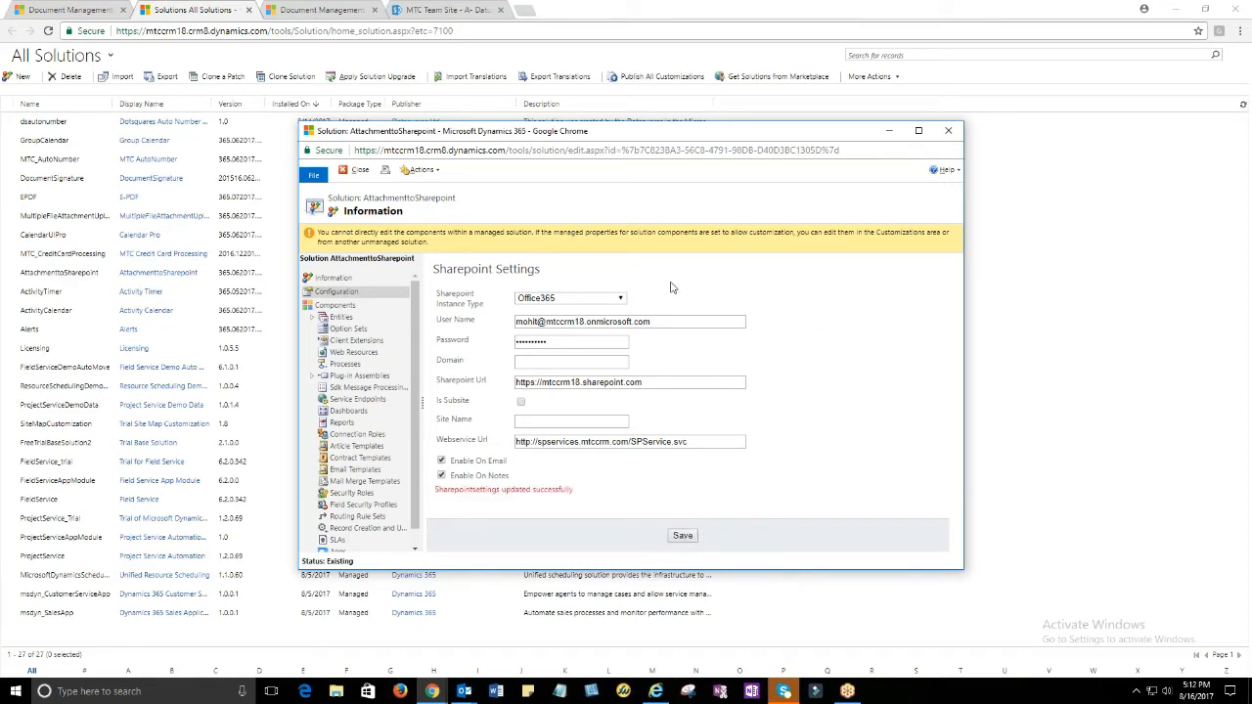
pyautogui.moveTo(563, 501)
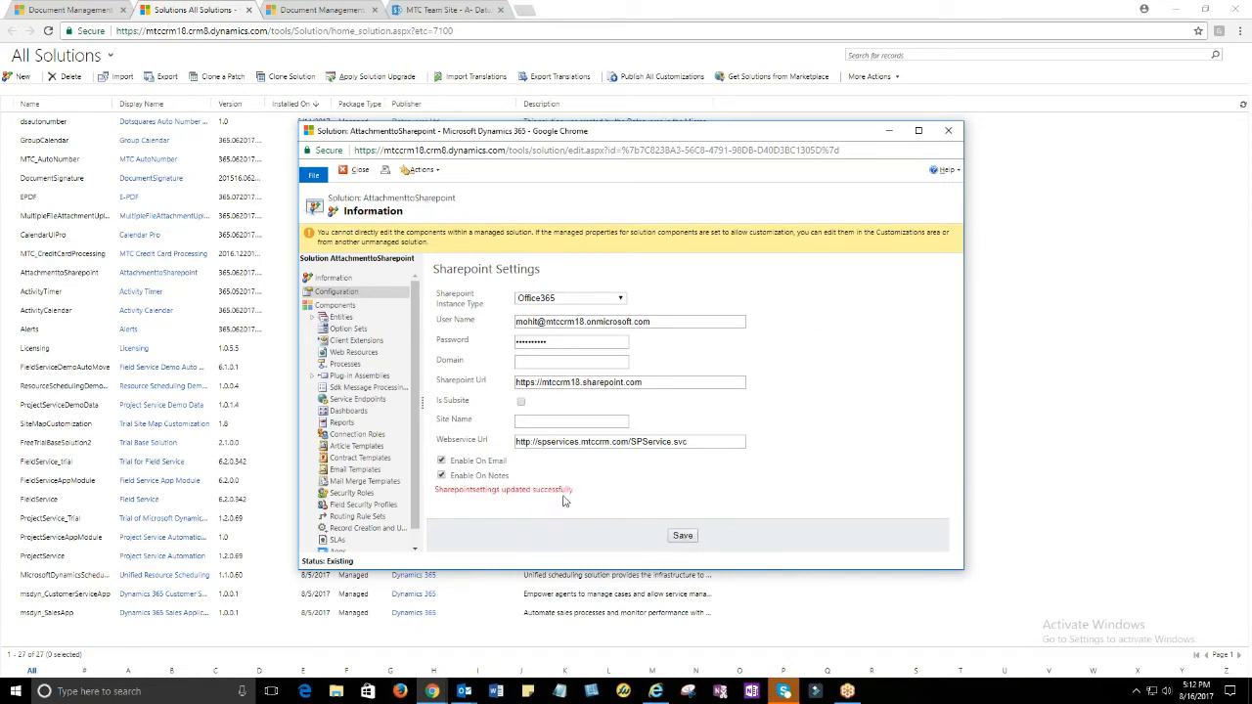
pyautogui.click(337, 292)
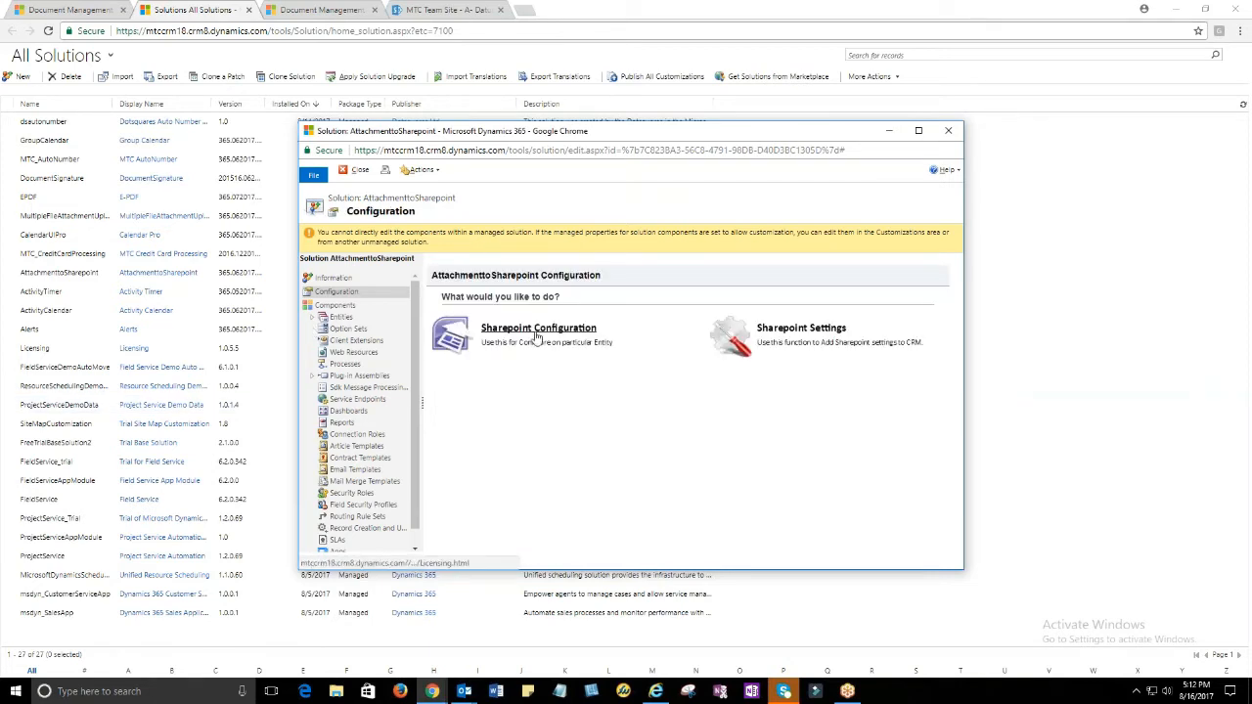
pyautogui.click(539, 328)
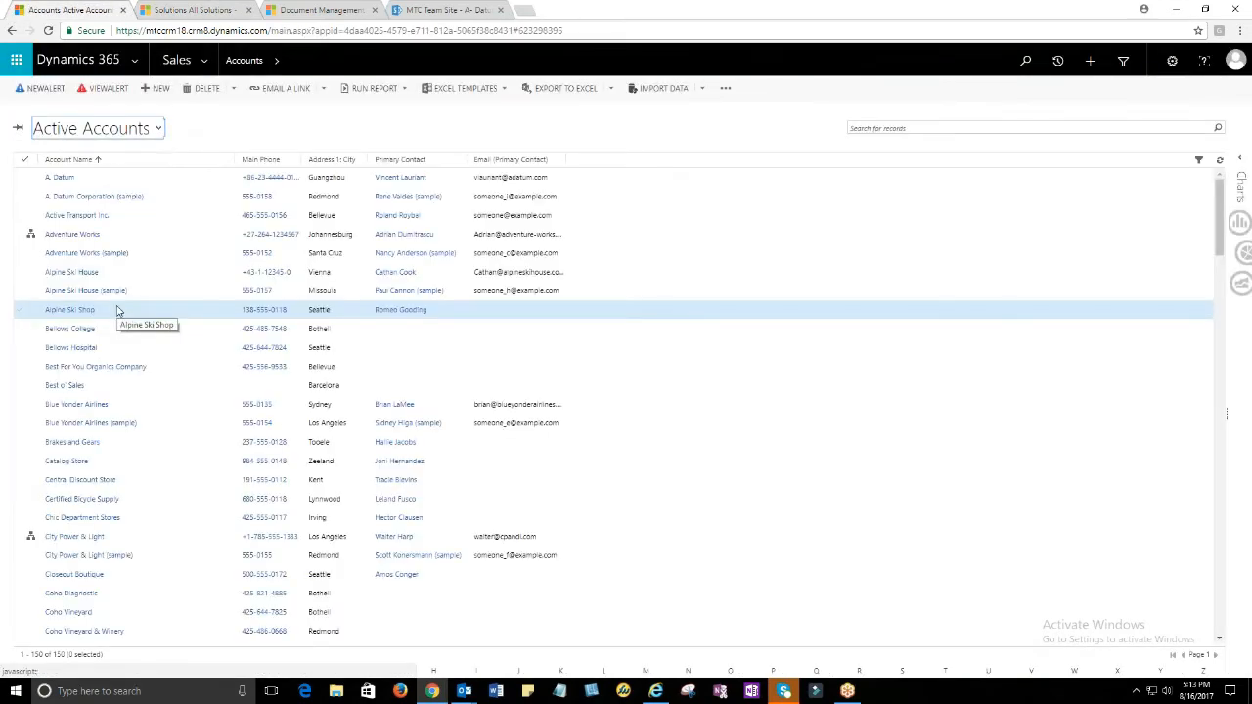
# On Alpine Ski Shop, save a 'Sample Picture' note with sample pic.jpg attached
pyautogui.doubleClick(70, 309)
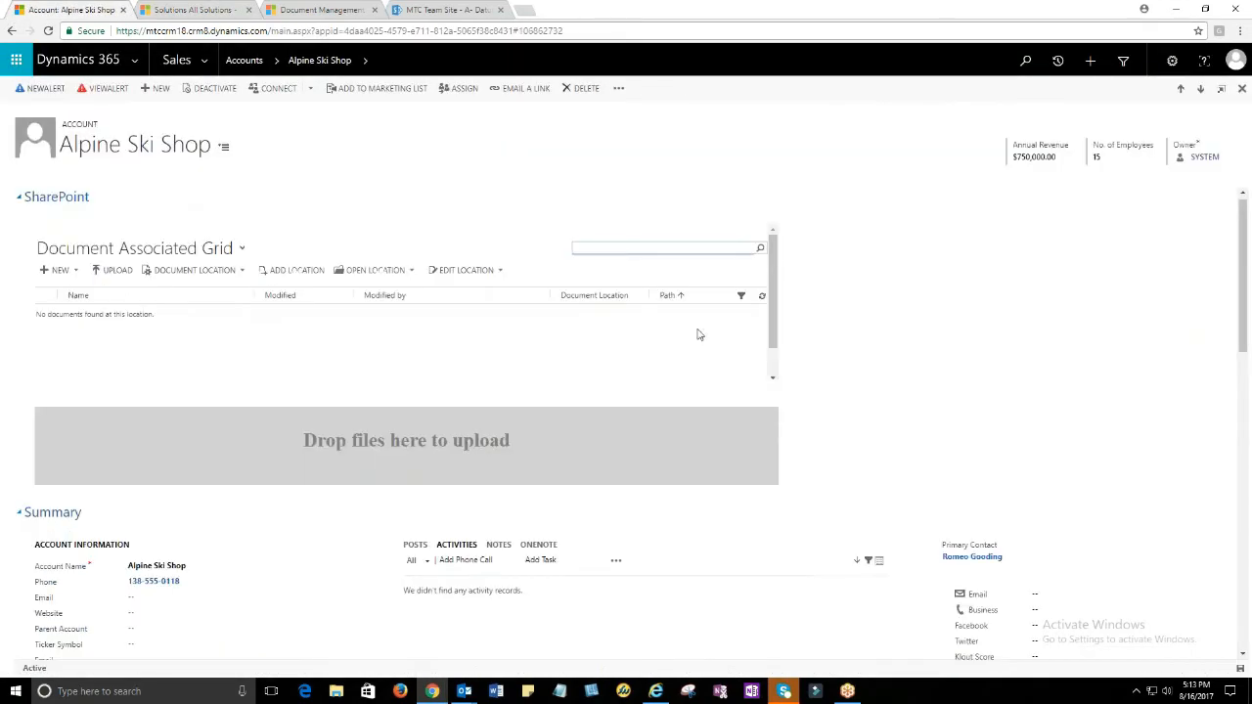
pyautogui.scroll(-3)
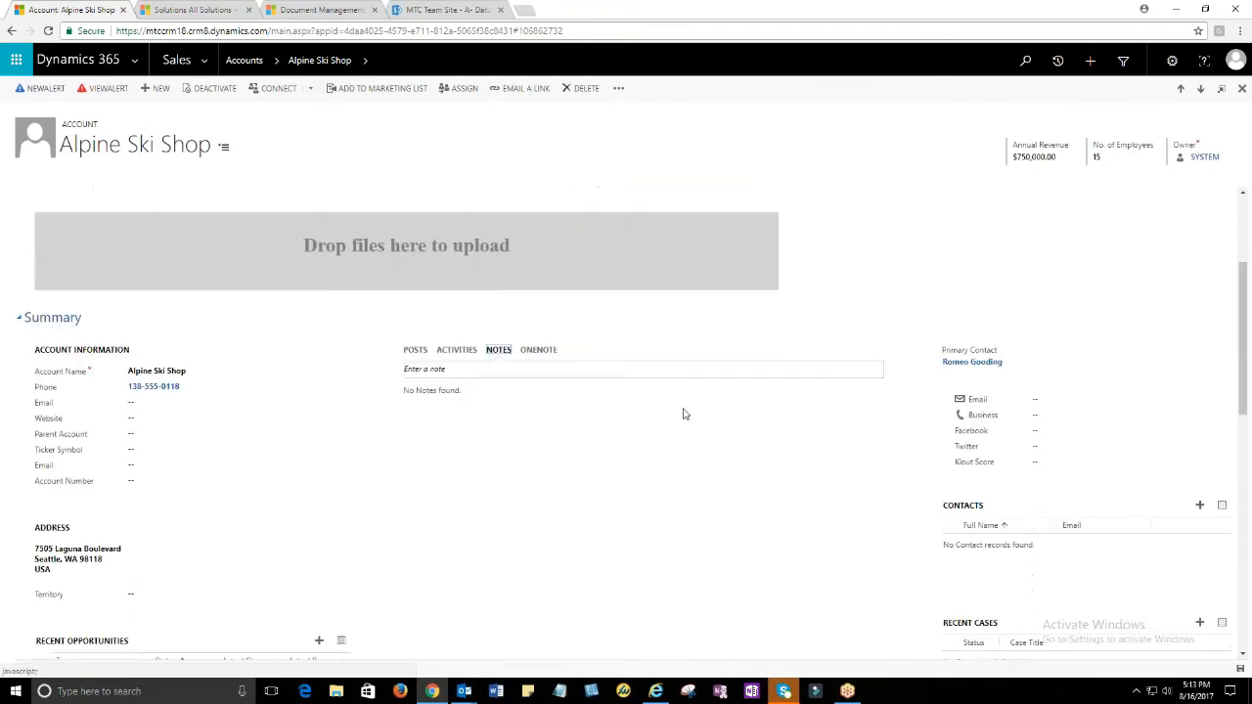
pyautogui.click(643, 369)
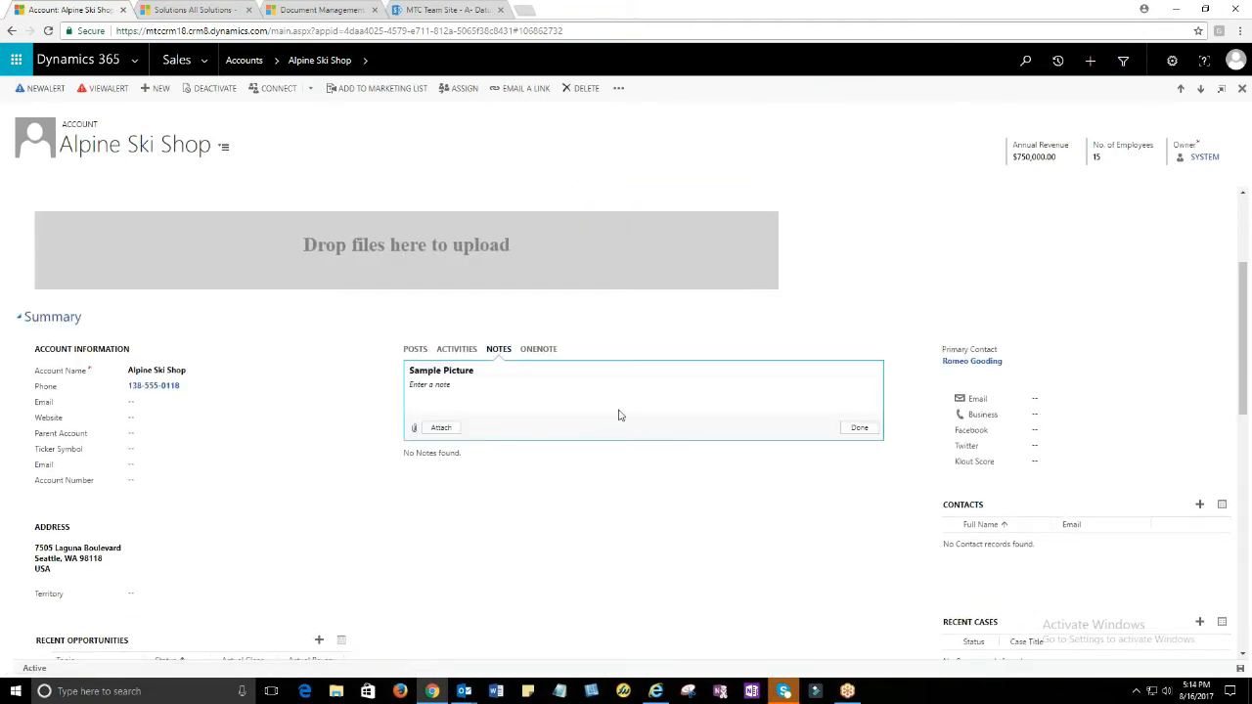
pyautogui.write('P')
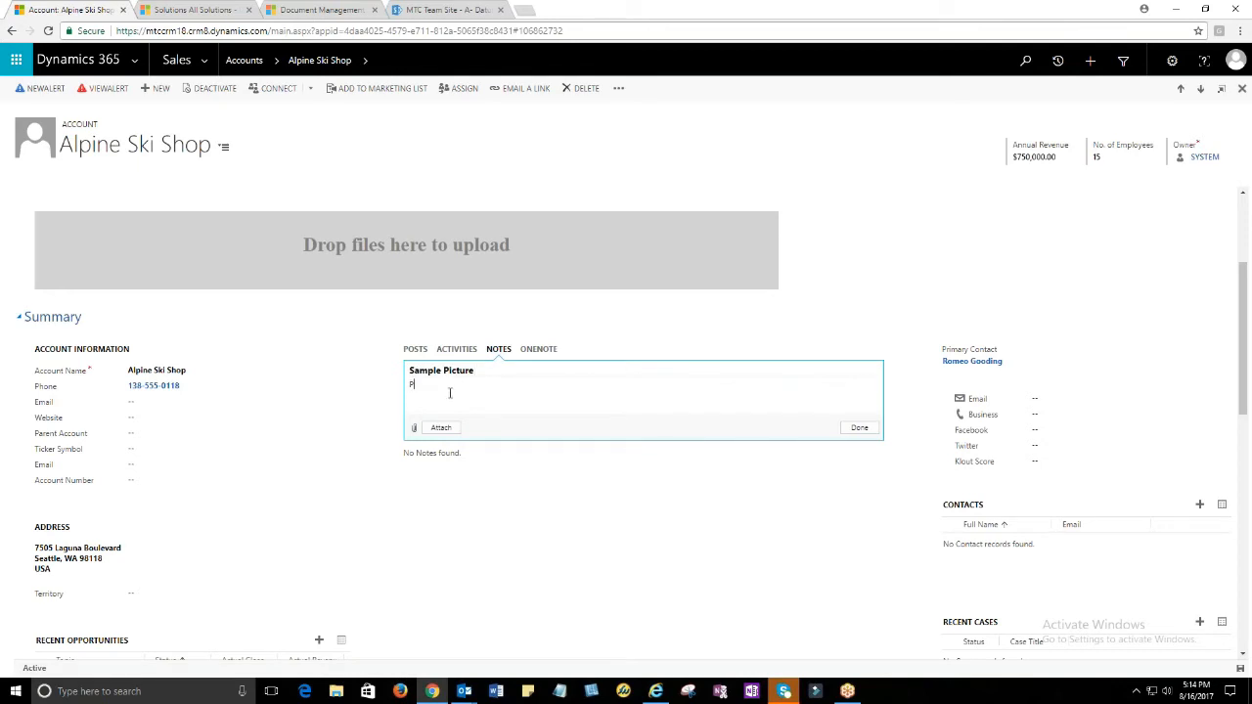
pyautogui.click(441, 427)
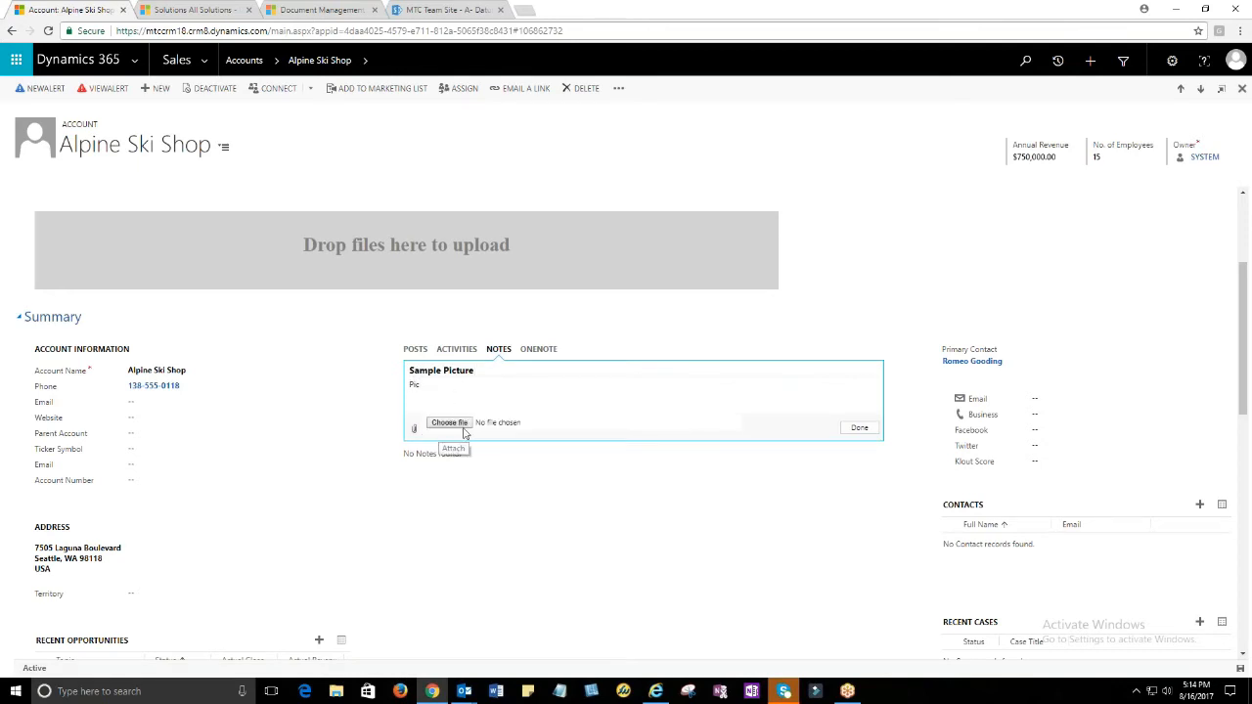
pyautogui.click(449, 421)
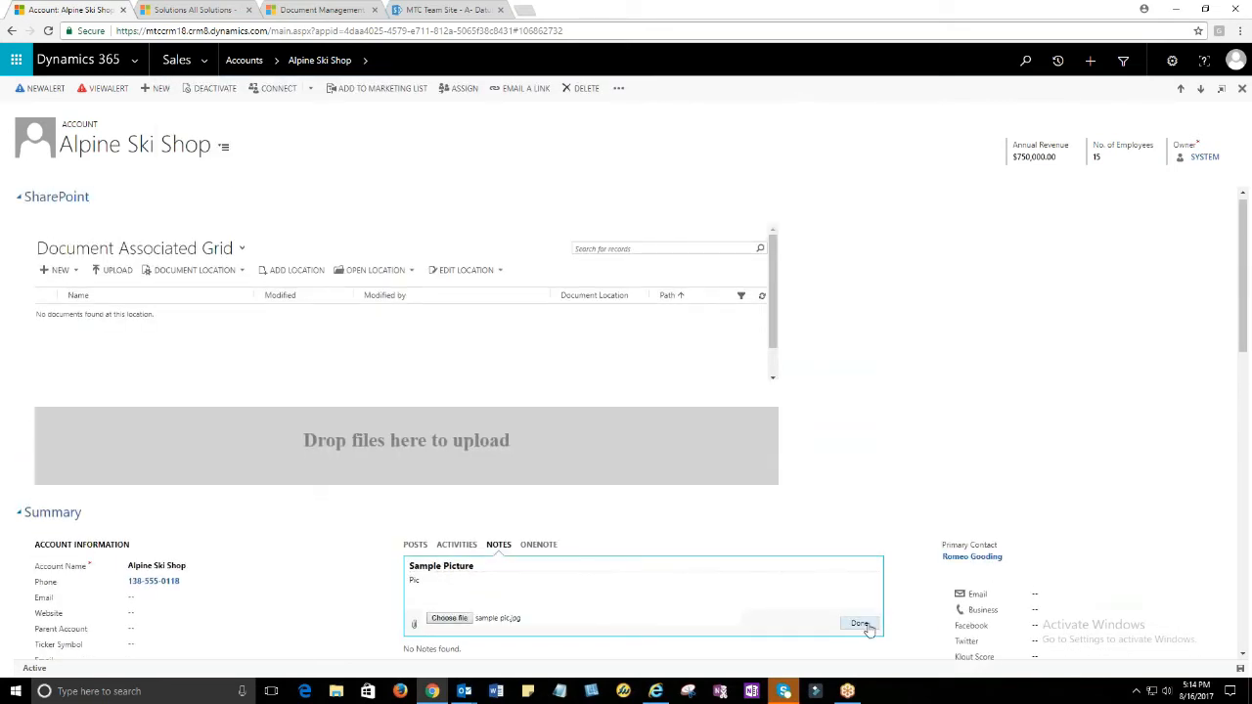
pyautogui.click(860, 623)
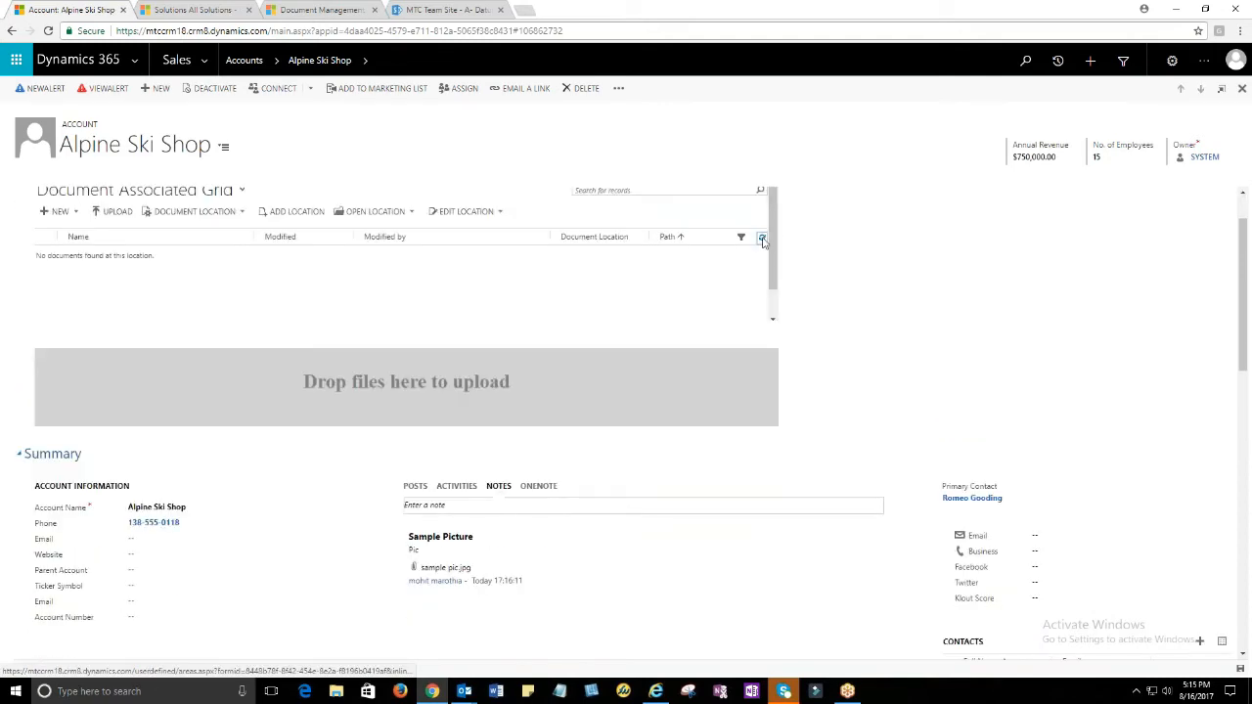
# Refresh the document grid to show sample pic.jpg and Suzzane_Project_One.docx with their paths
pyautogui.click(763, 237)
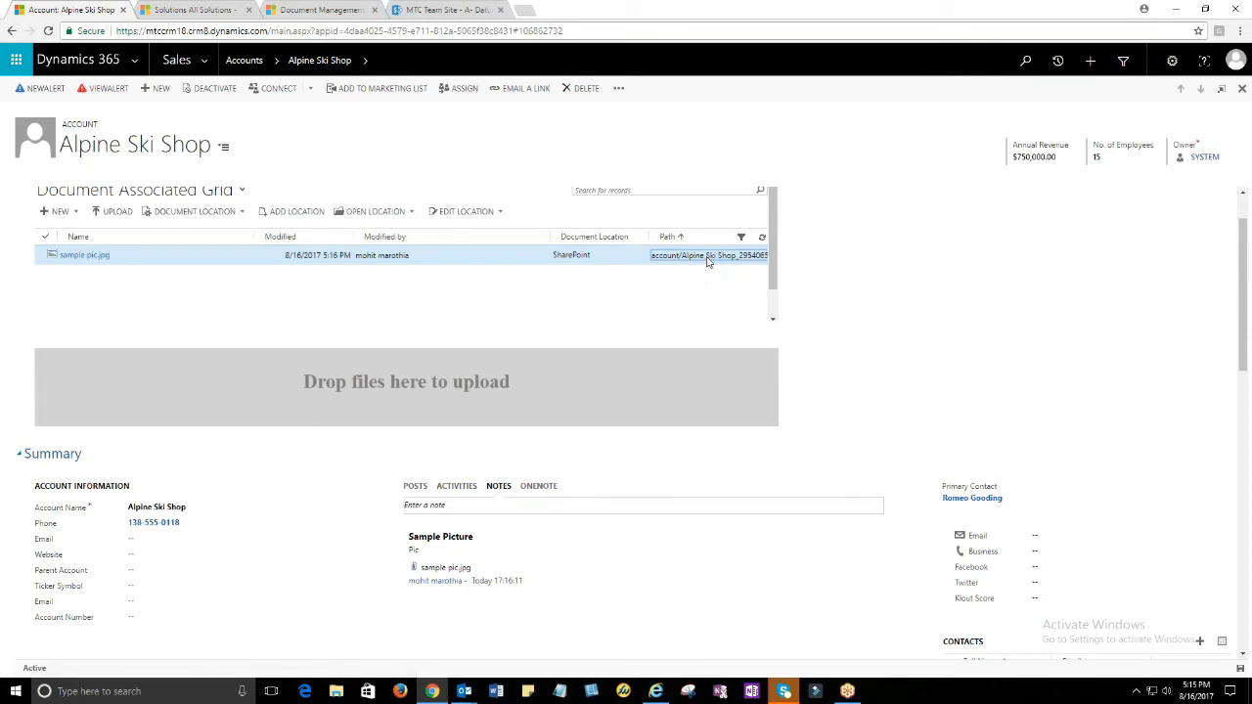
pyautogui.click(374, 211)
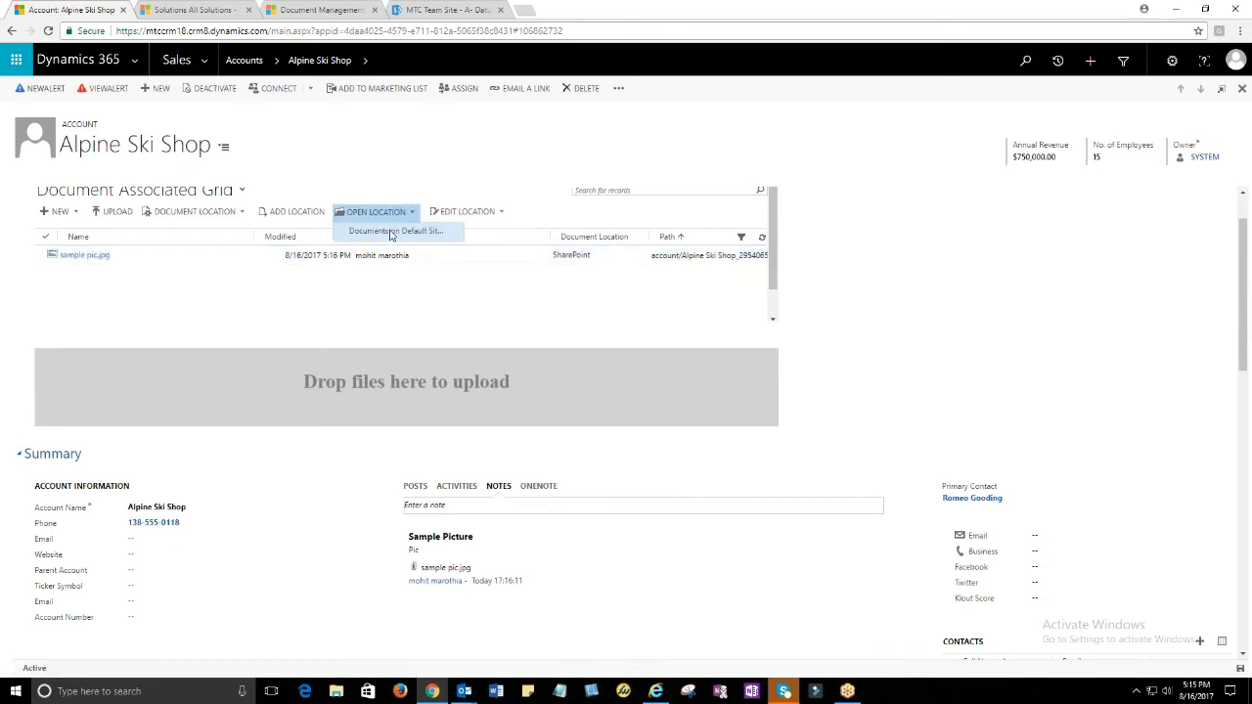
pyautogui.click(397, 230)
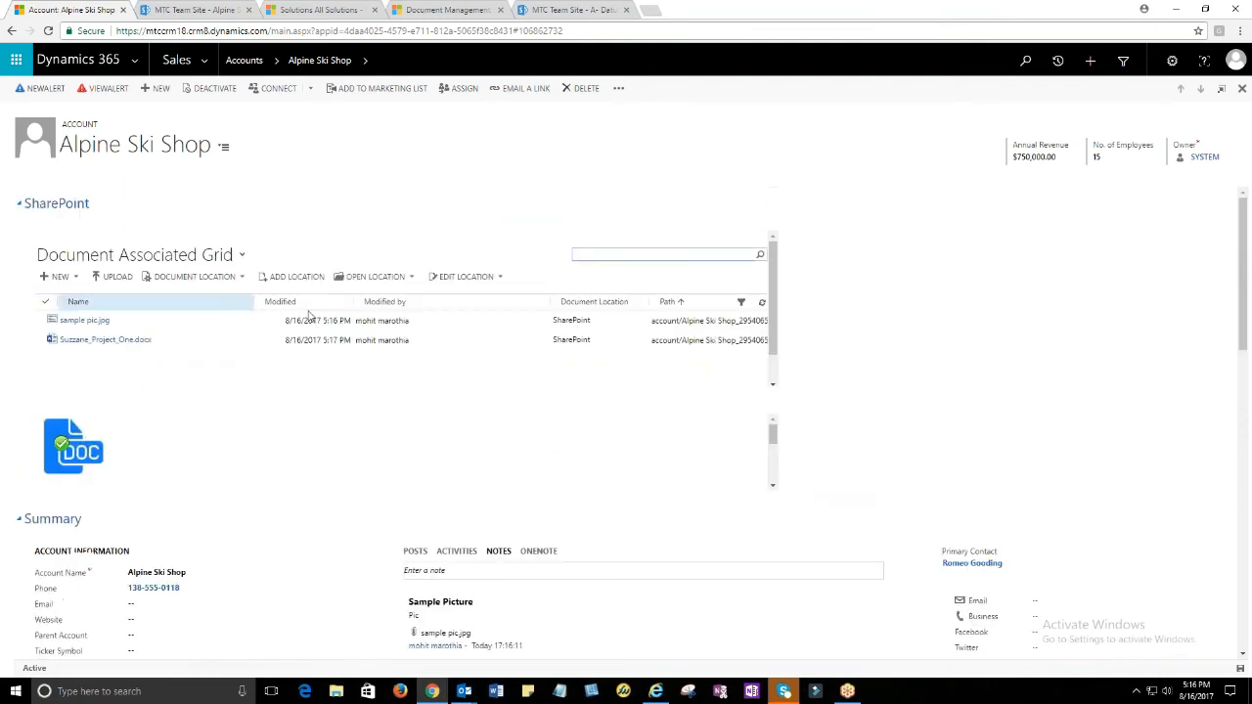
pyautogui.click(105, 339)
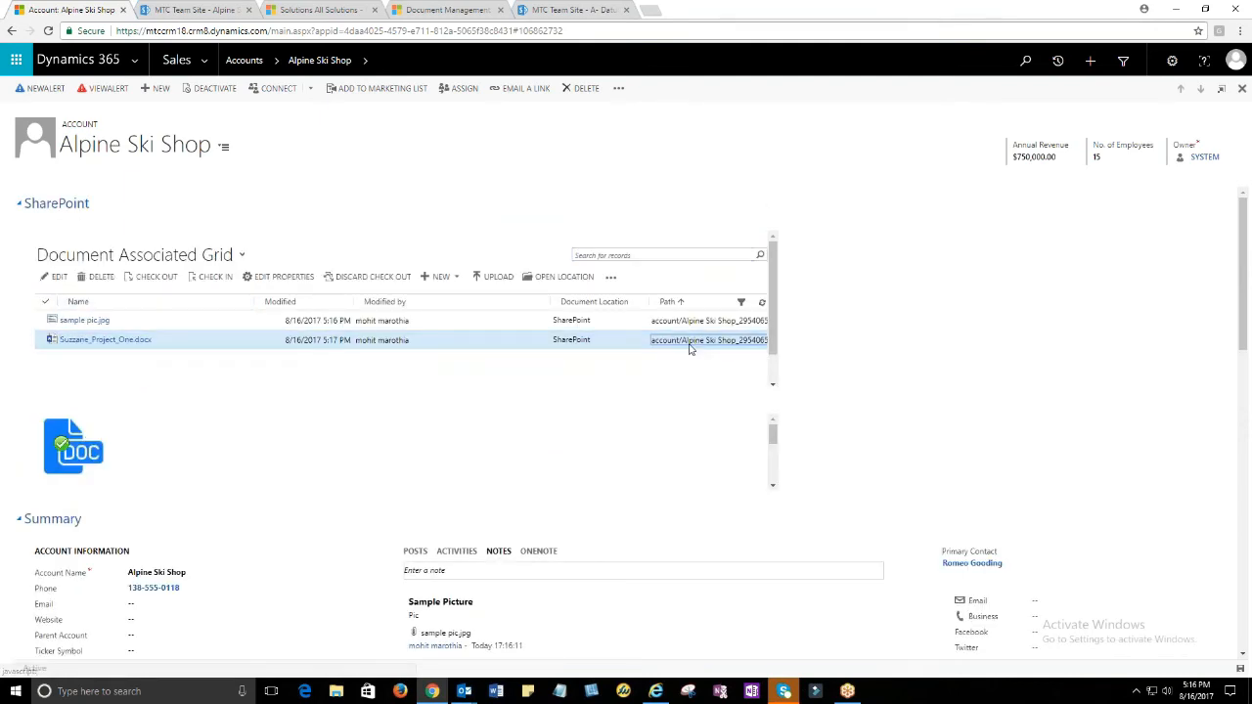